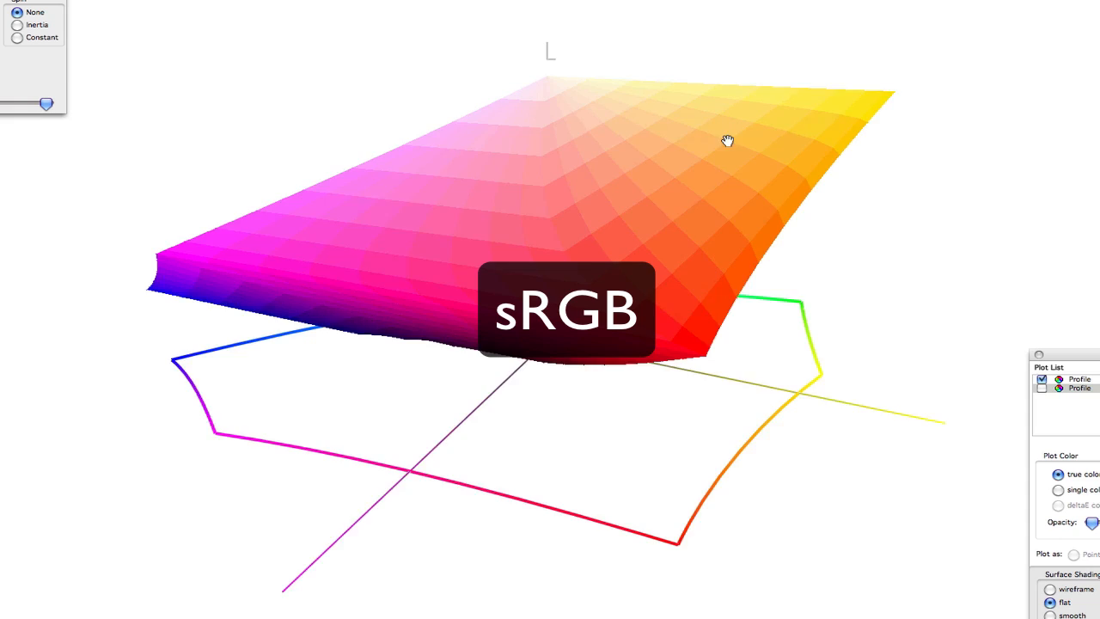
- Orbit the sRGB gamut solid to inspect its top, side and underside
drag(727, 141, 763, 227)
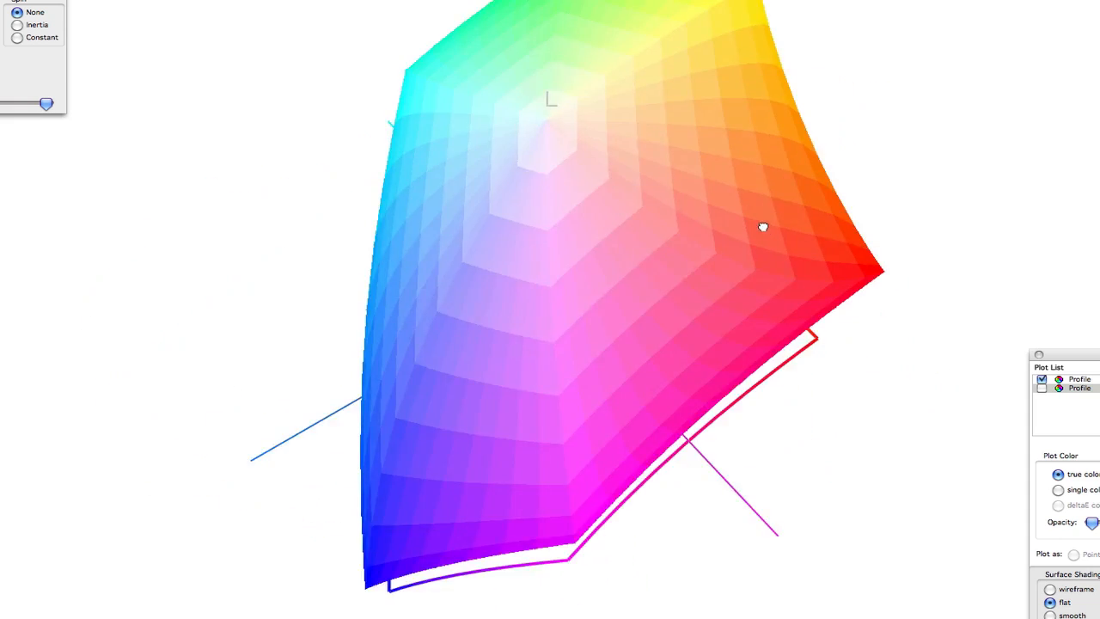
drag(762, 227, 735, 182)
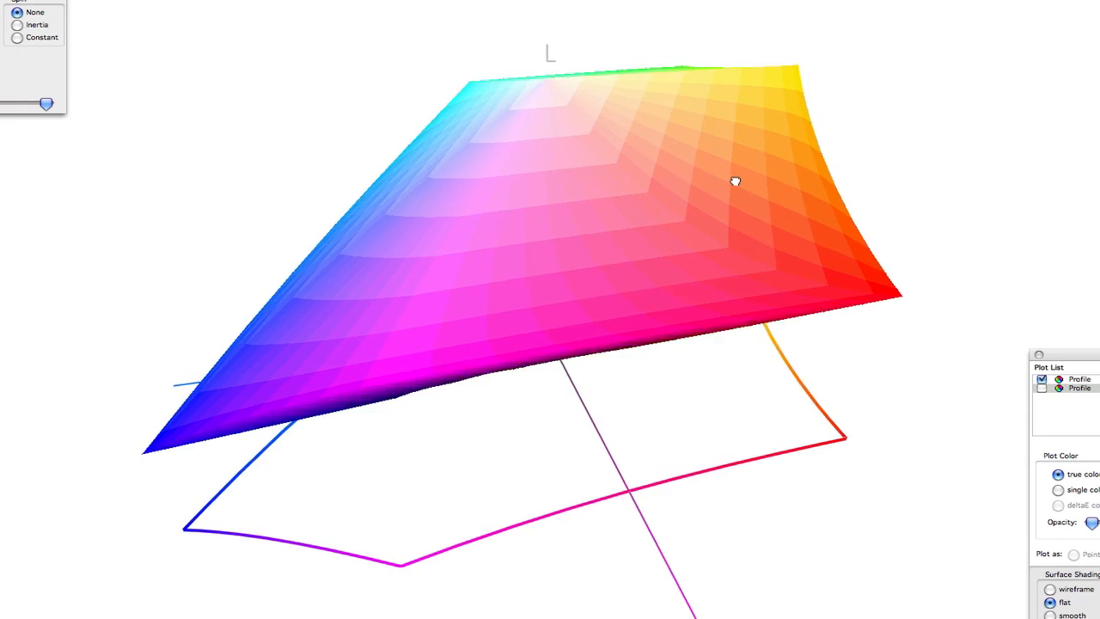
drag(736, 182, 643, 507)
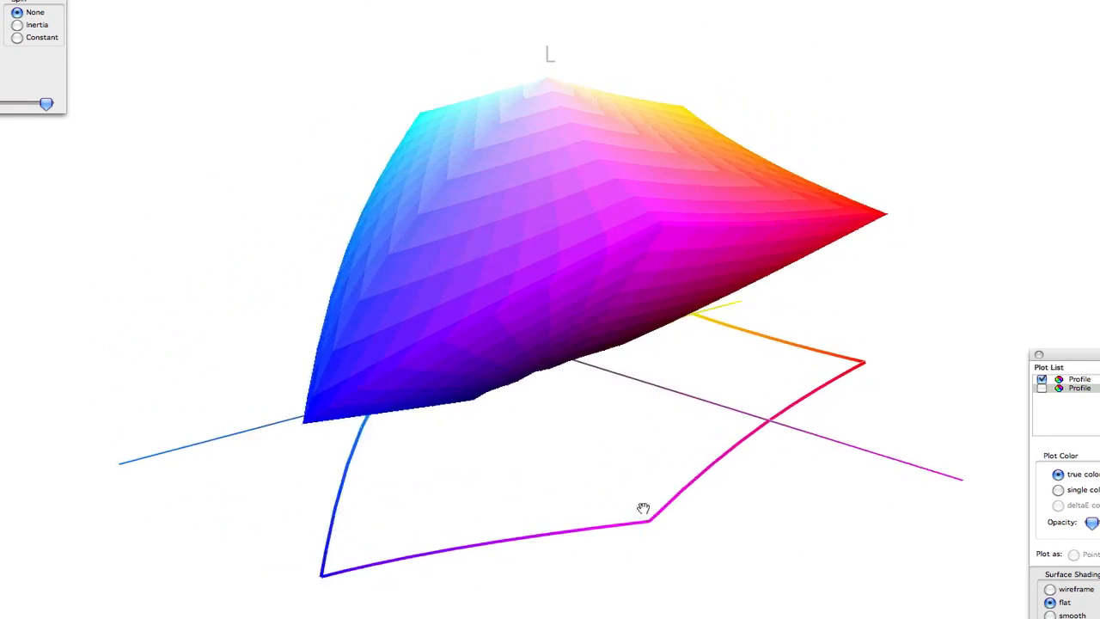
drag(643, 507, 742, 419)
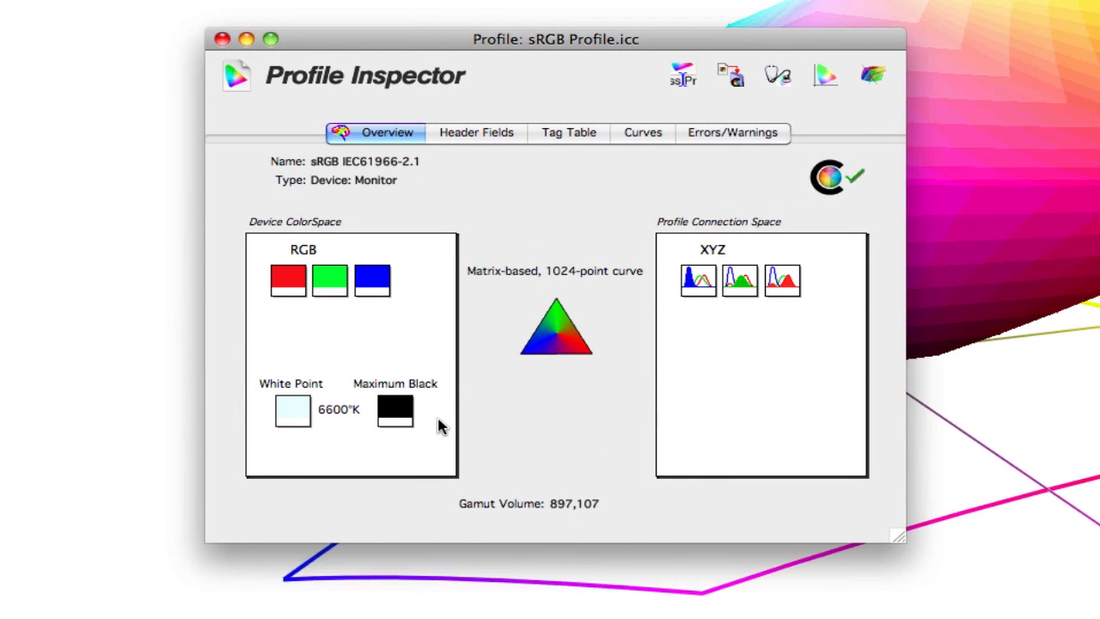
mouse_move(627, 490)
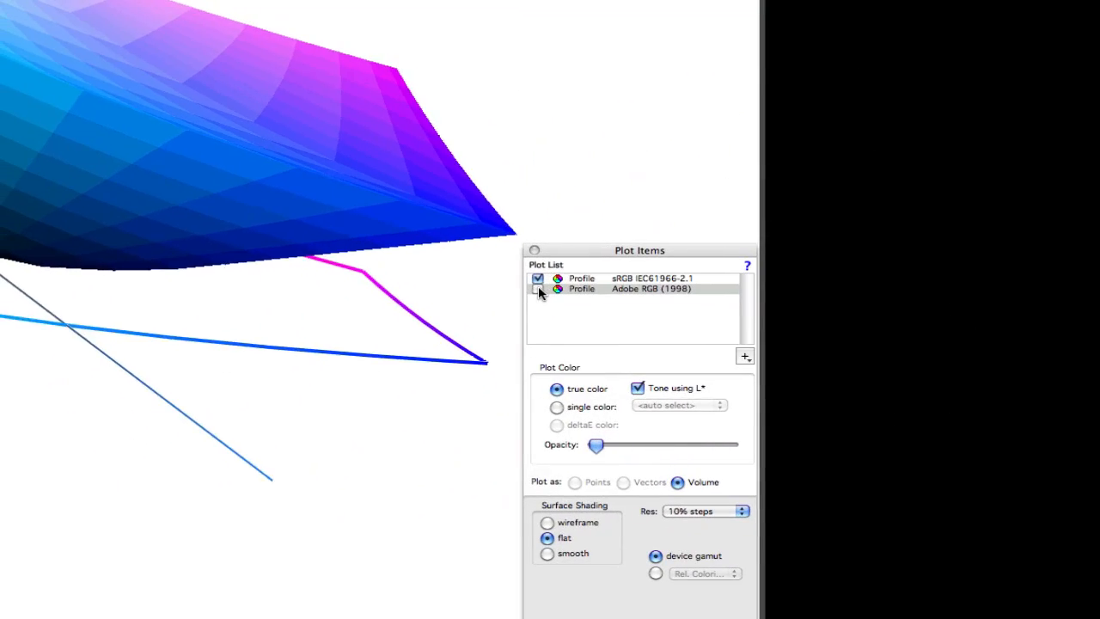
- Turn on the Adobe RGB (1998) profile and orbit both gamuts to compare their outlines
click(536, 288)
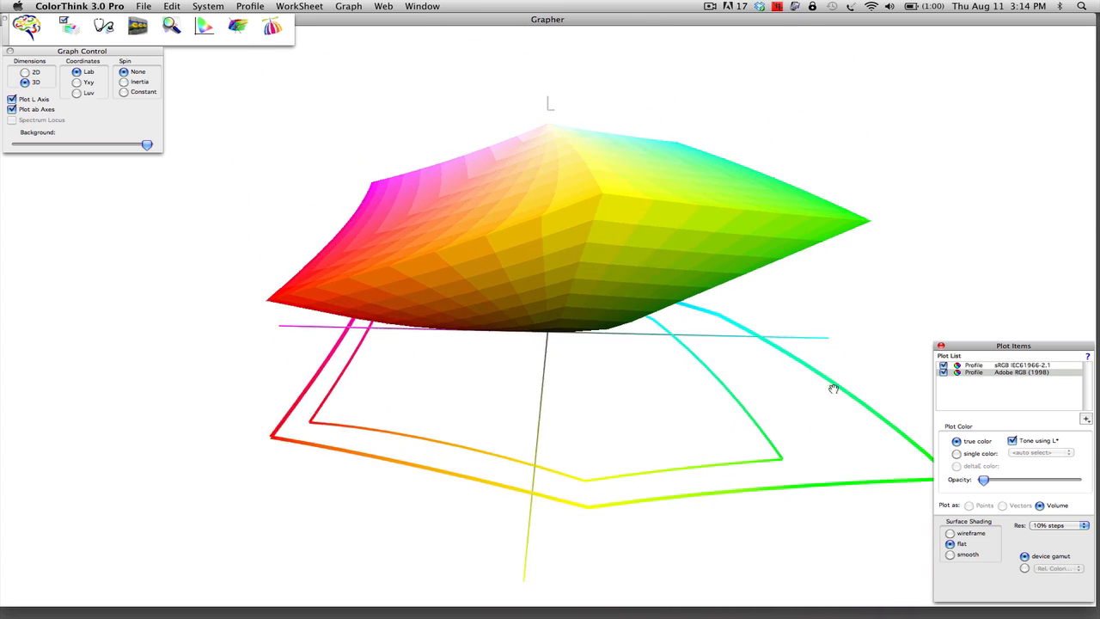
drag(834, 386, 759, 398)
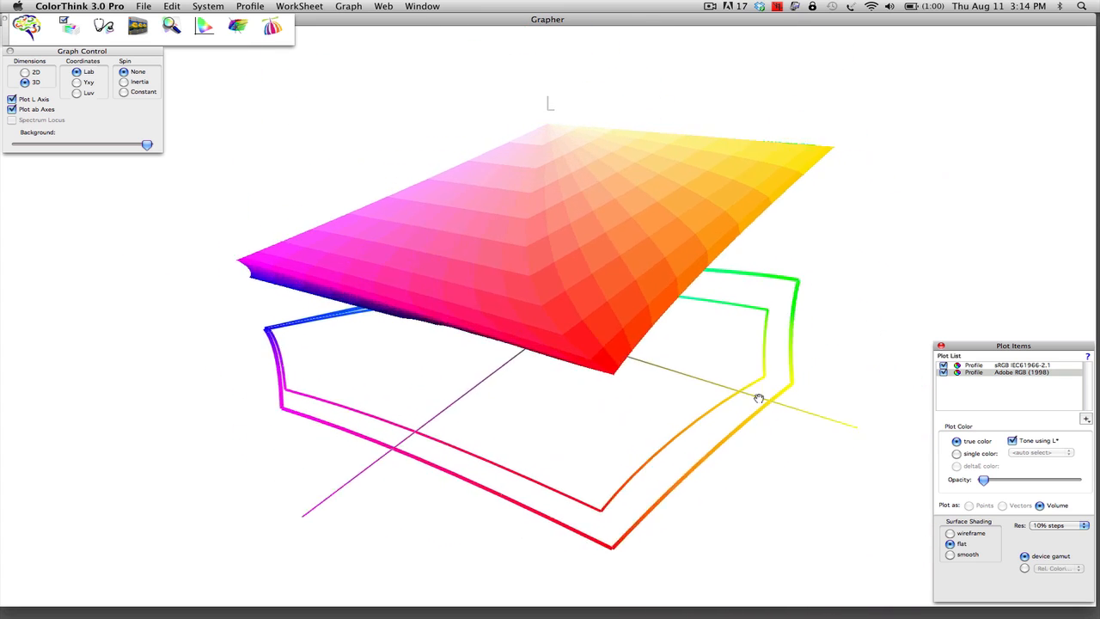
drag(760, 399, 550, 485)
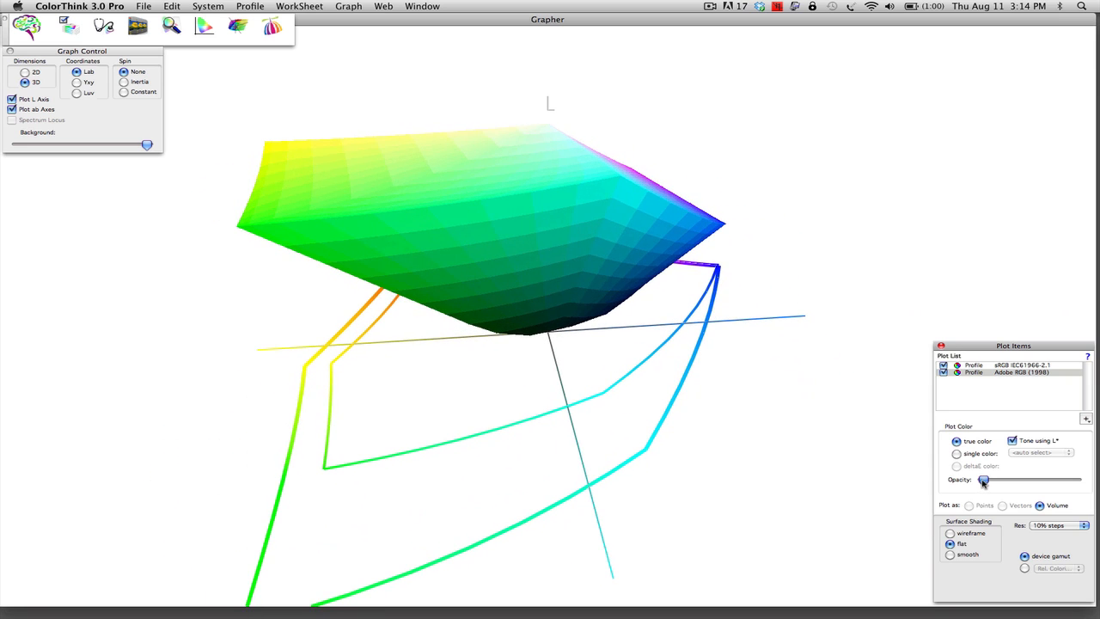
- Raise the Adobe RGB gamut's opacity to full so it encloses the sRGB solid
drag(983, 479, 988, 480)
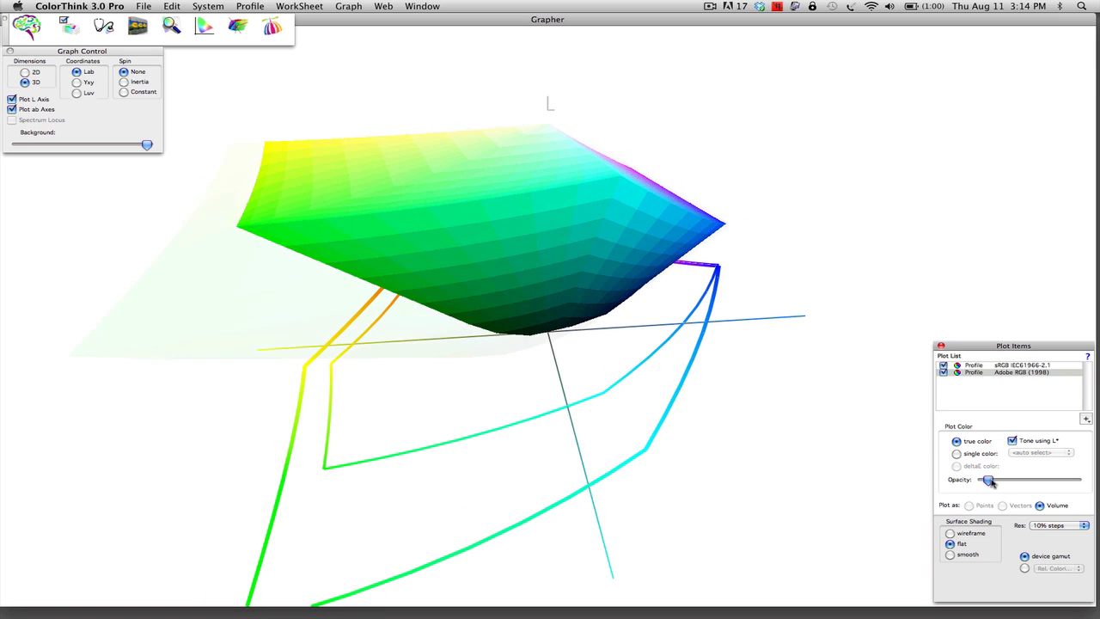
drag(988, 480, 1004, 479)
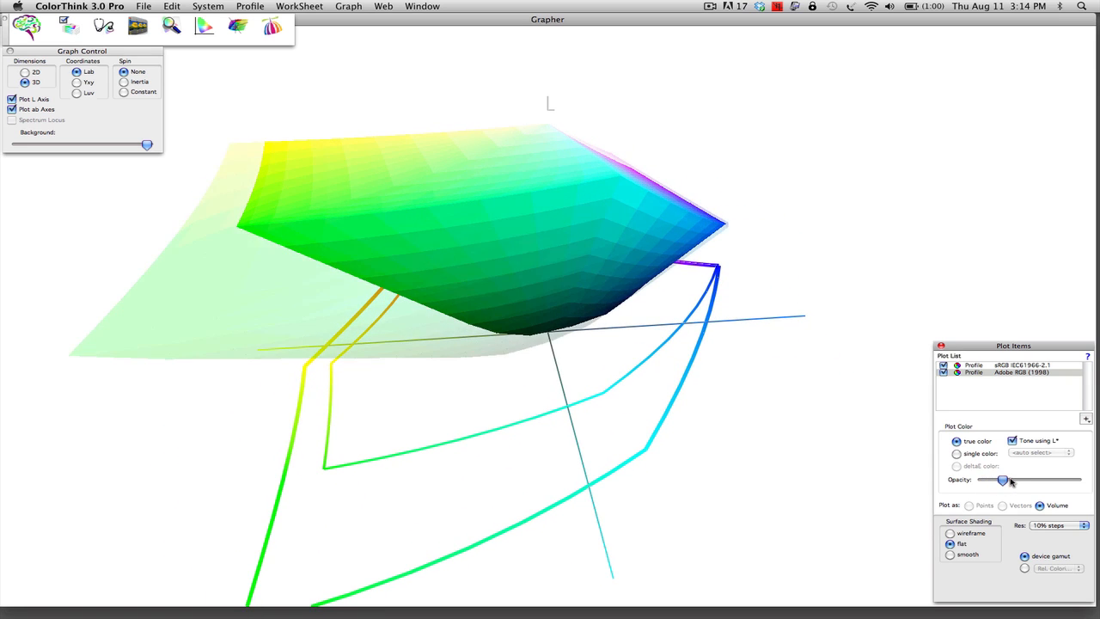
drag(999, 479, 1028, 480)
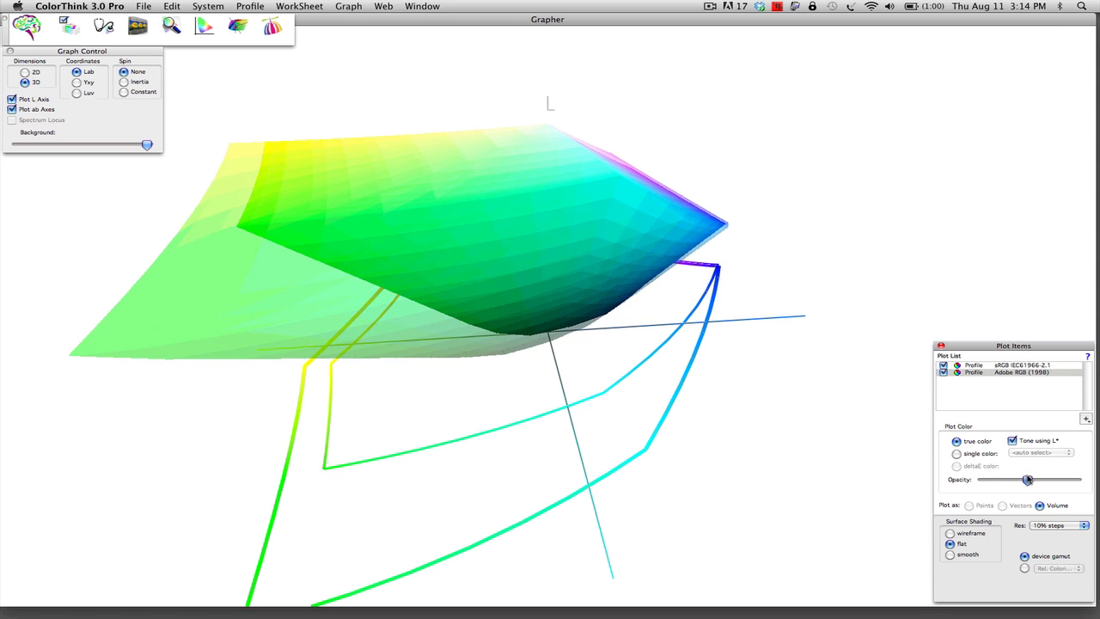
drag(1027, 477, 1055, 477)
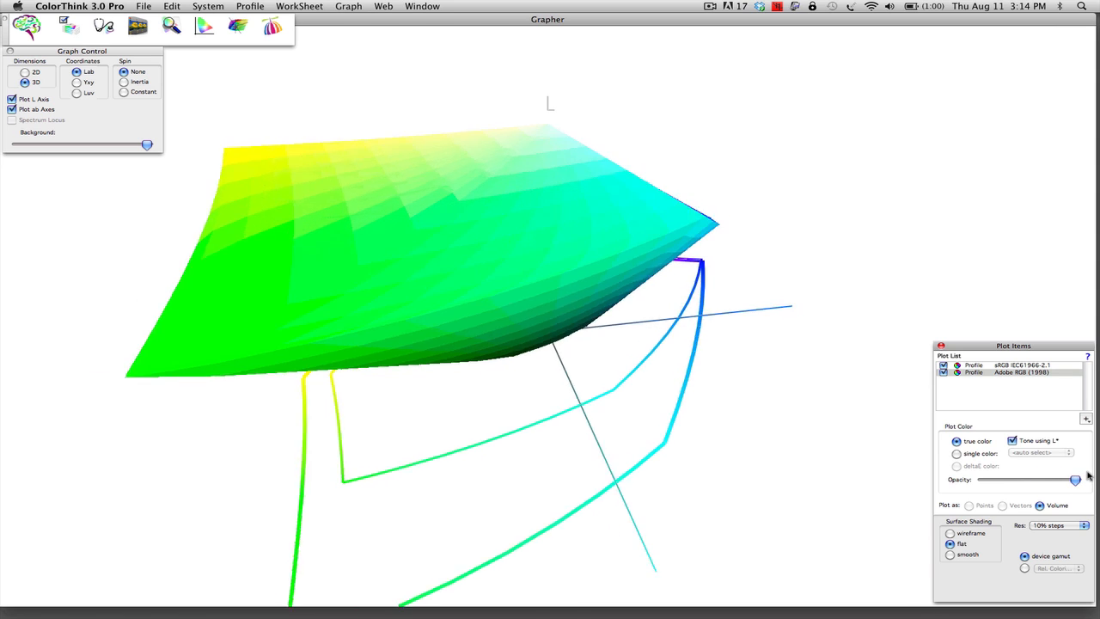
click(1021, 371)
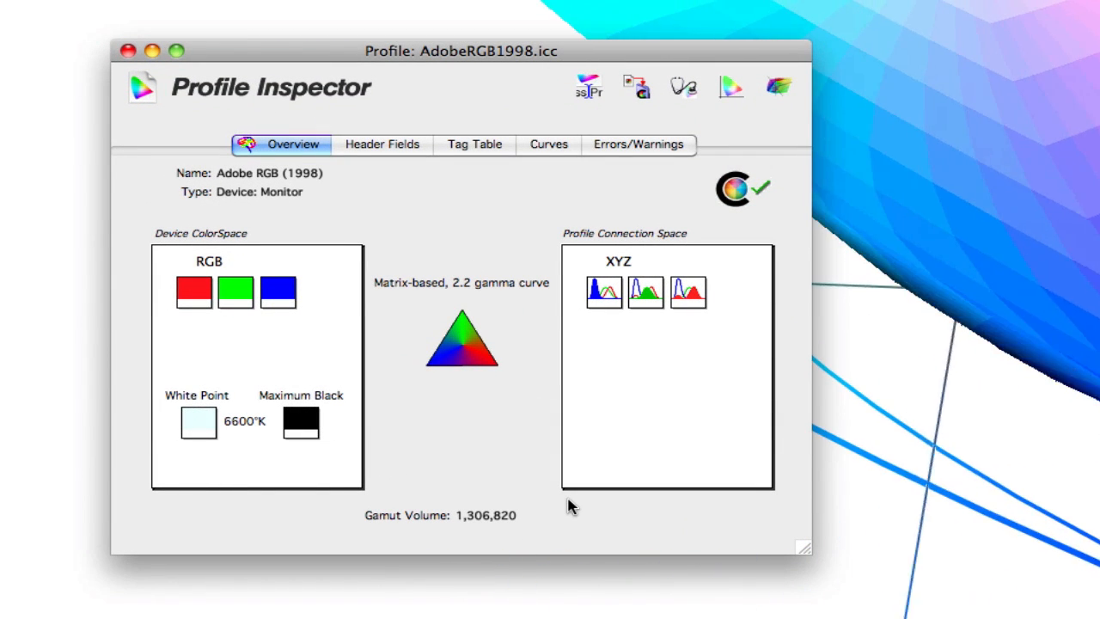
mouse_move(359, 273)
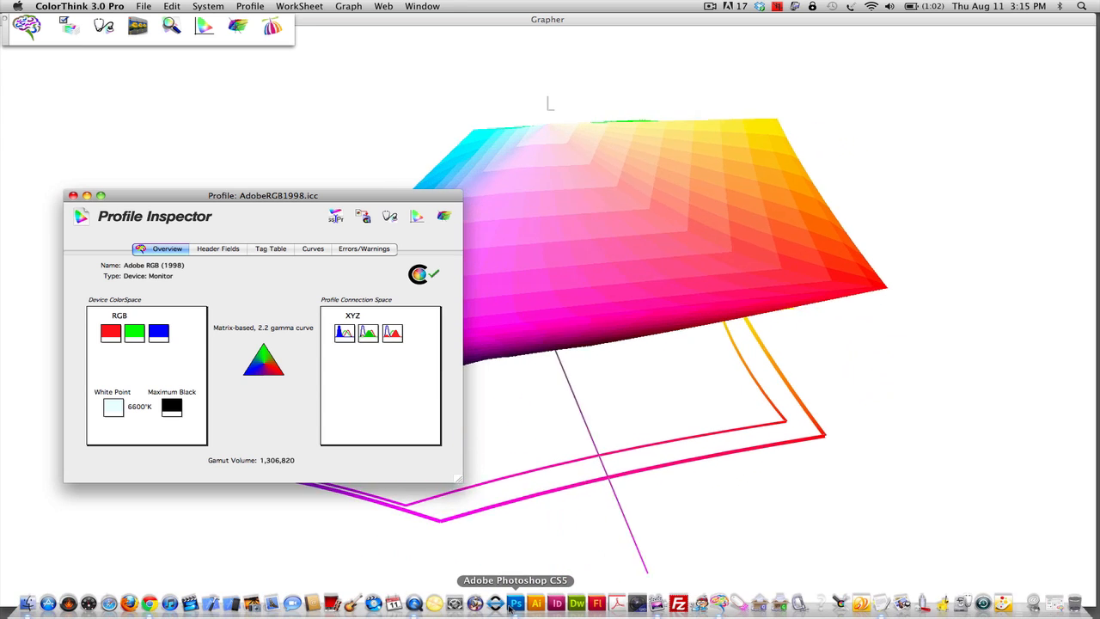
- Switch to Photoshop CS5 with the sRGB-tagged beach photo in front
click(515, 603)
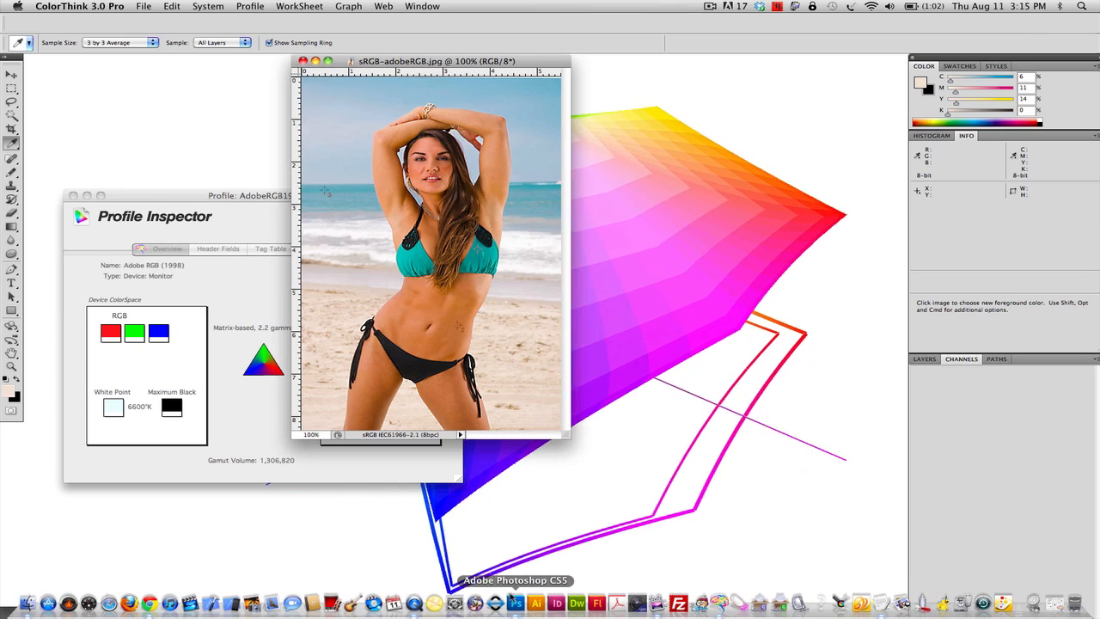
click(515, 601)
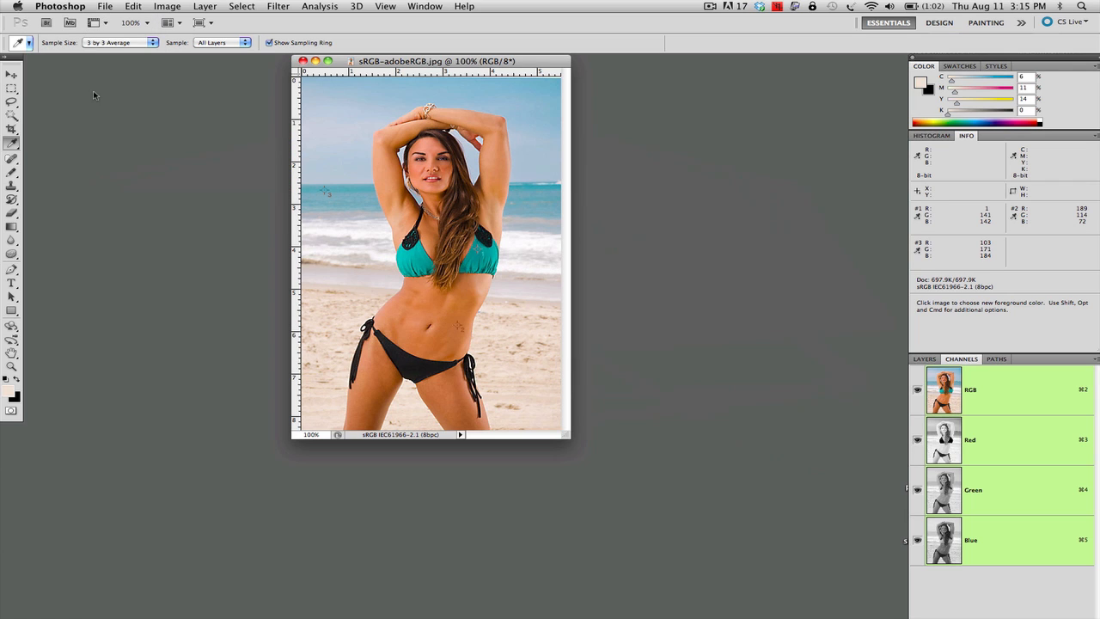
mouse_move(398, 72)
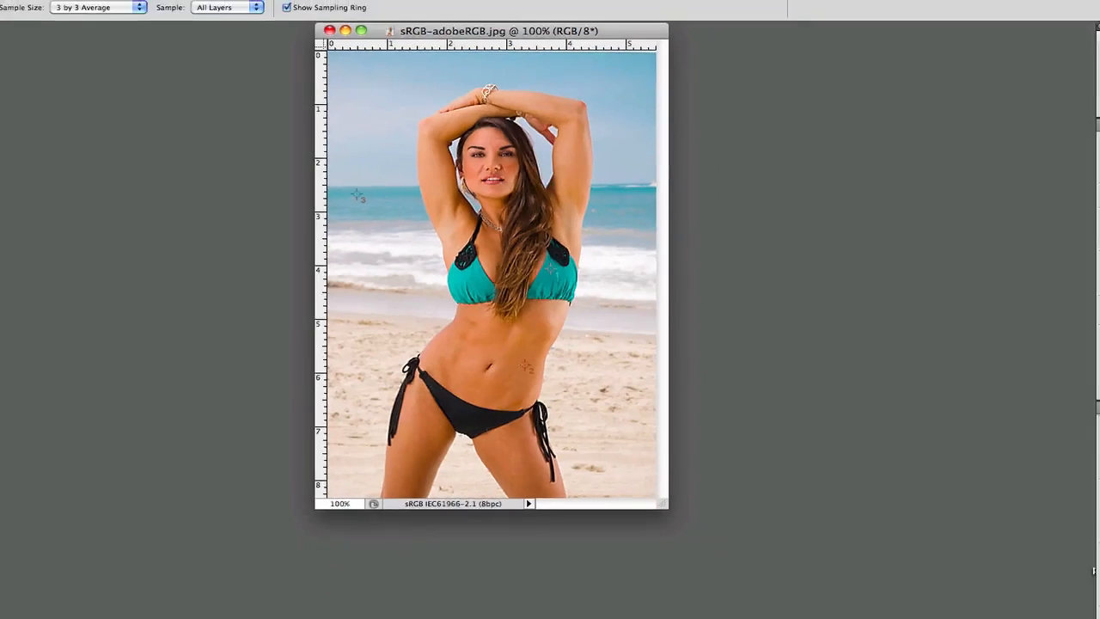
- Bring up Assign Profile from the Edit menu for the beach photo
click(134, 7)
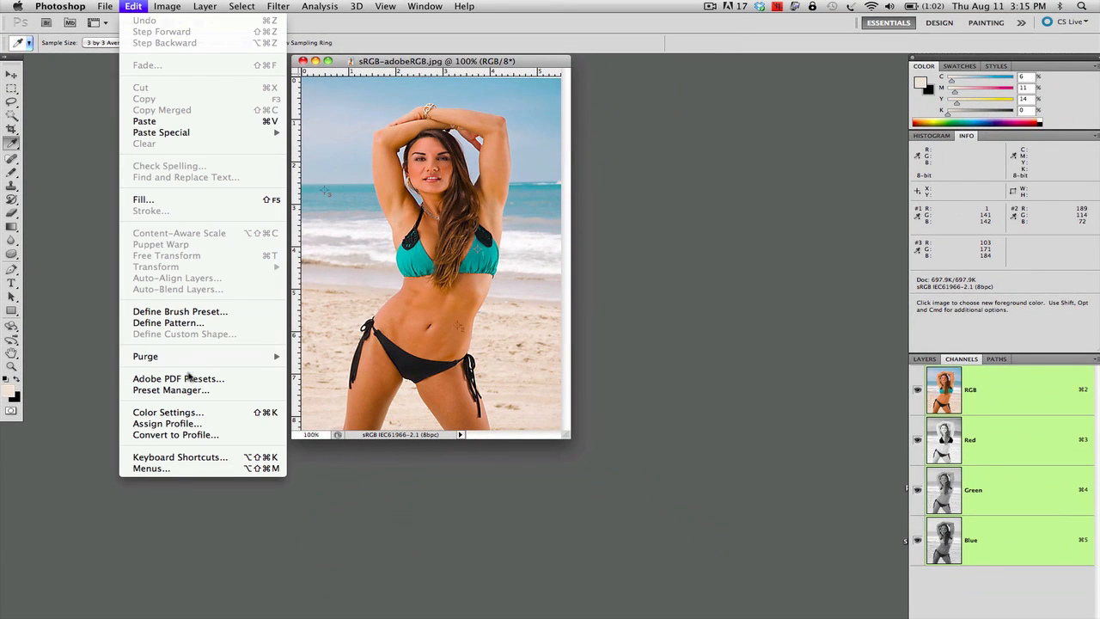
click(165, 422)
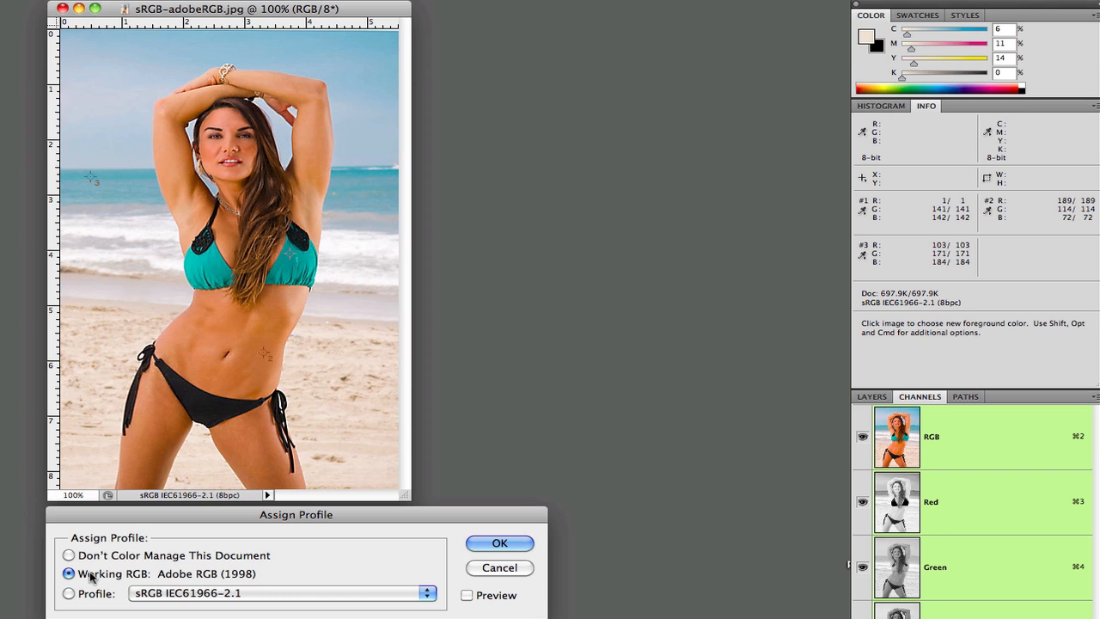
- Assign Working RGB: Adobe RGB (1998) and preview the colour shift
click(467, 594)
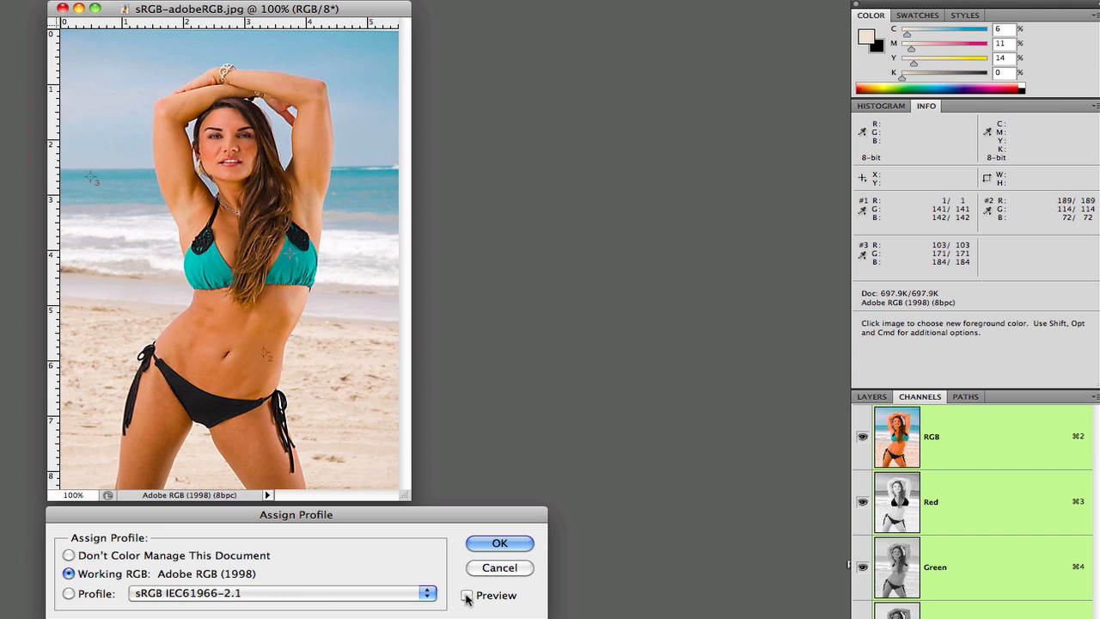
click(468, 594)
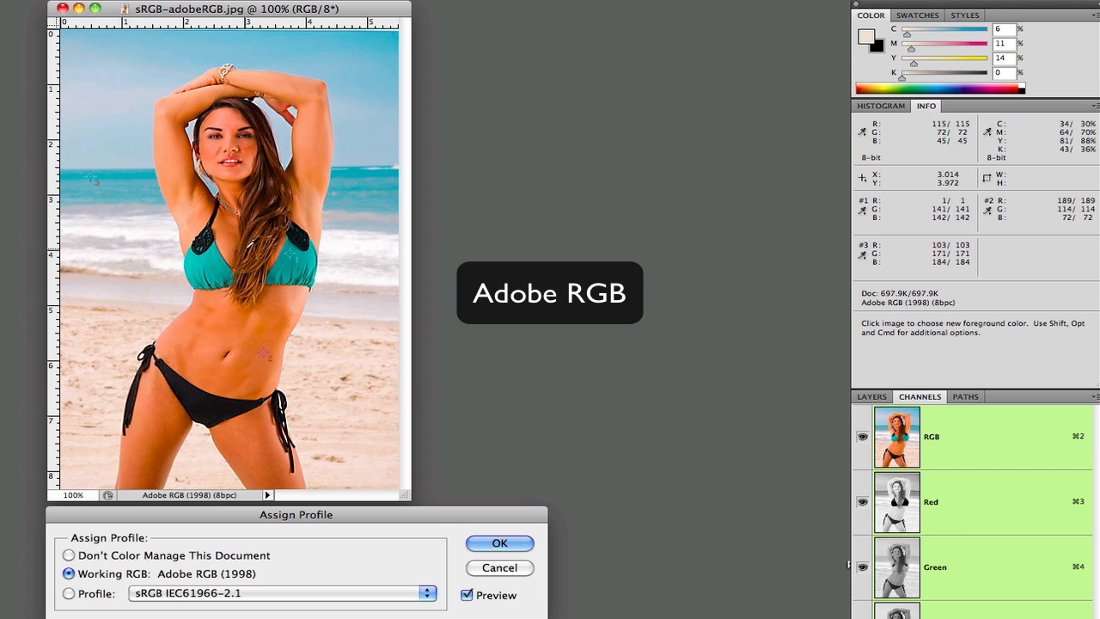
mouse_move(872, 228)
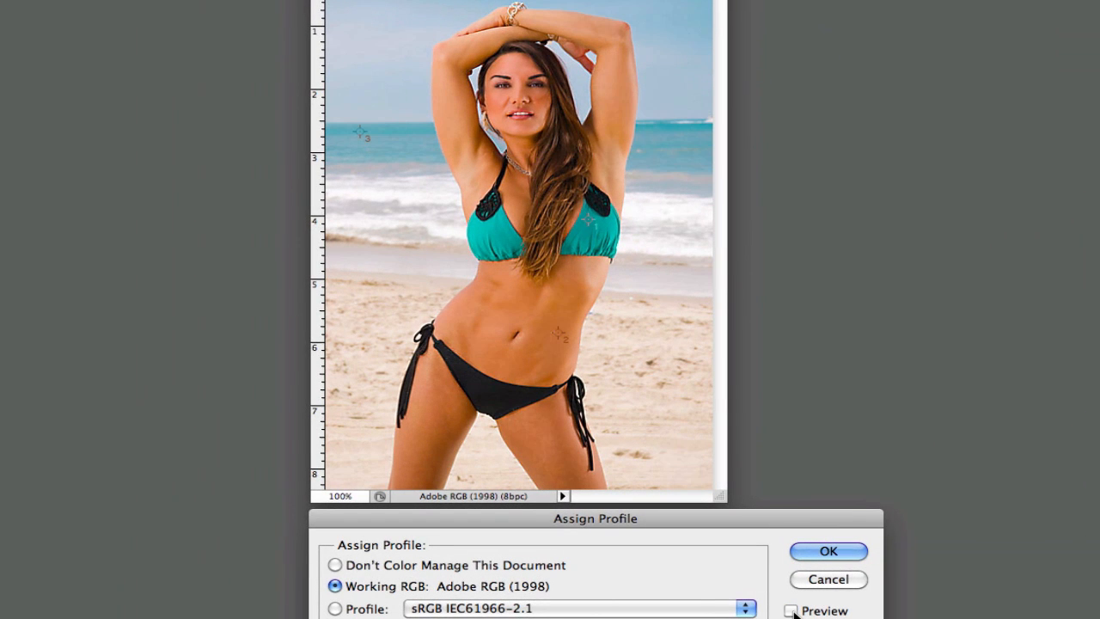
click(790, 608)
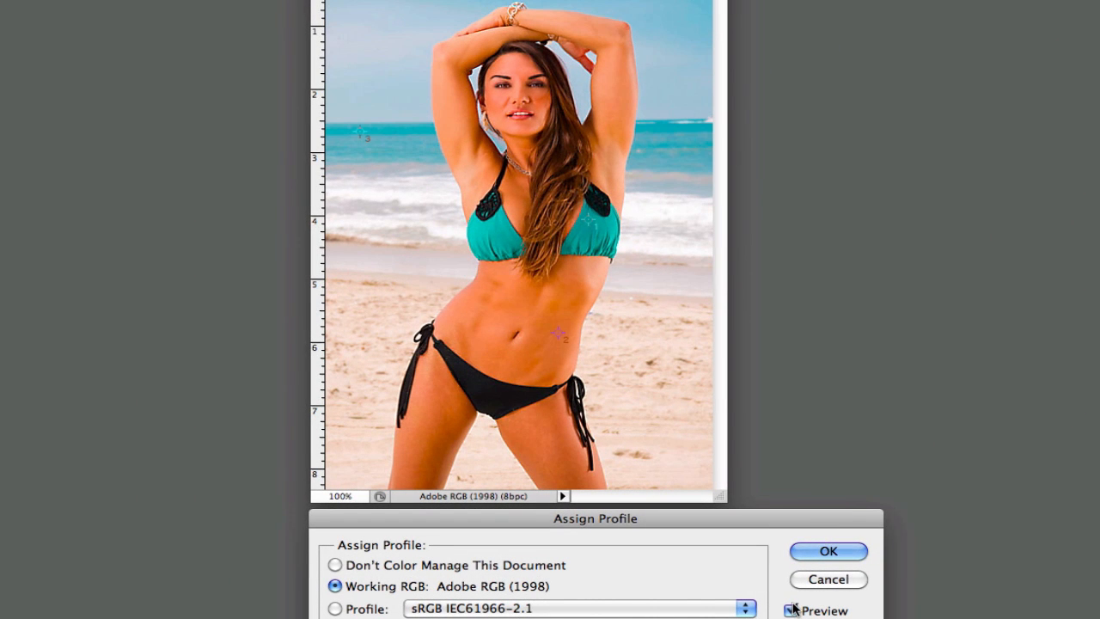